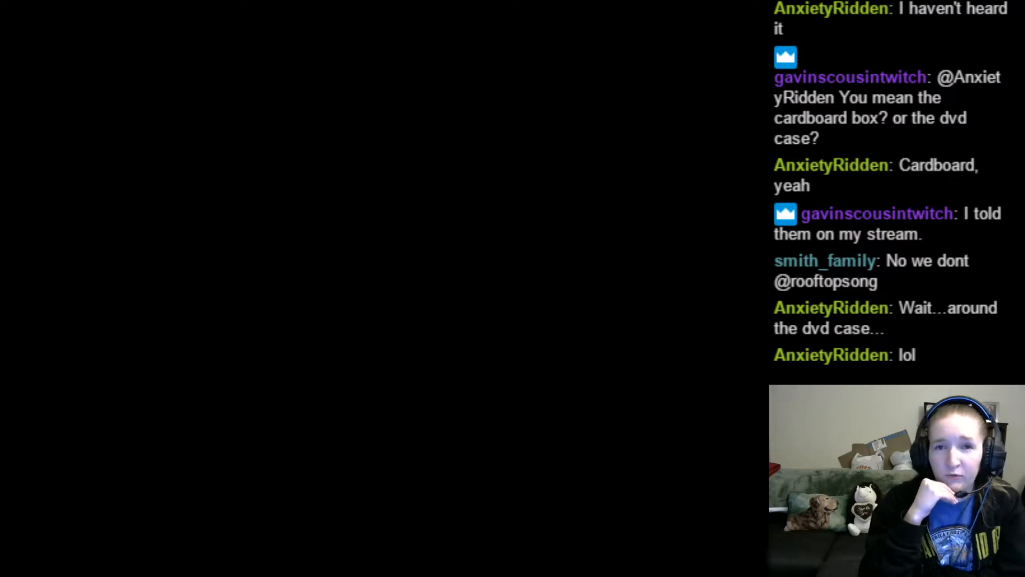
{"action": "scroll", "scroll_direction": "down", "scroll_amount": 3}
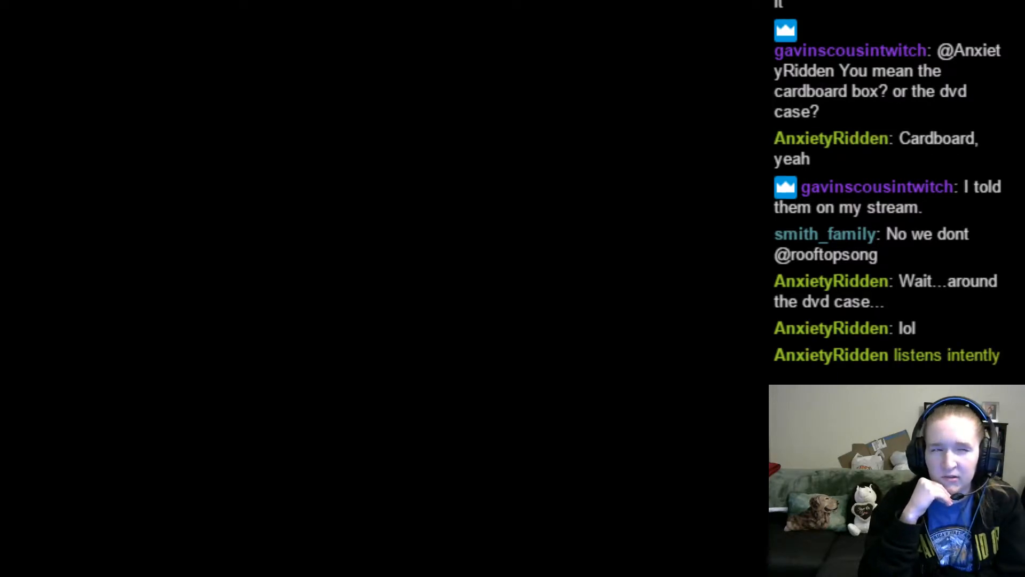